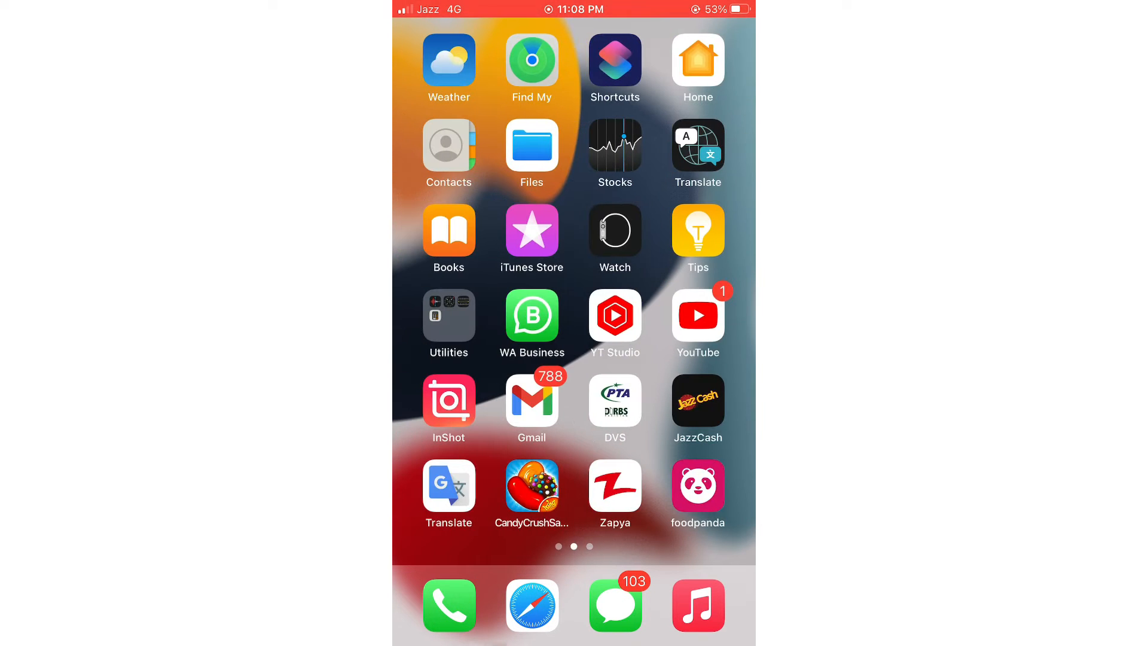
Step: Go to the first Home Screen page and launch Settings
scroll(left, 3)
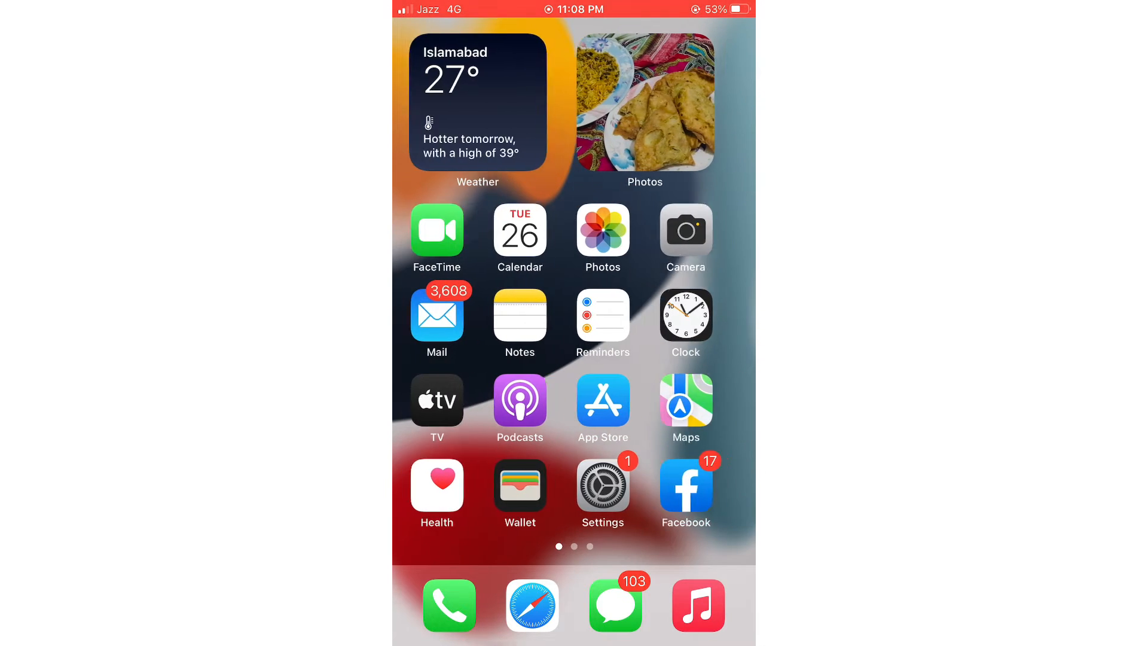
click(603, 486)
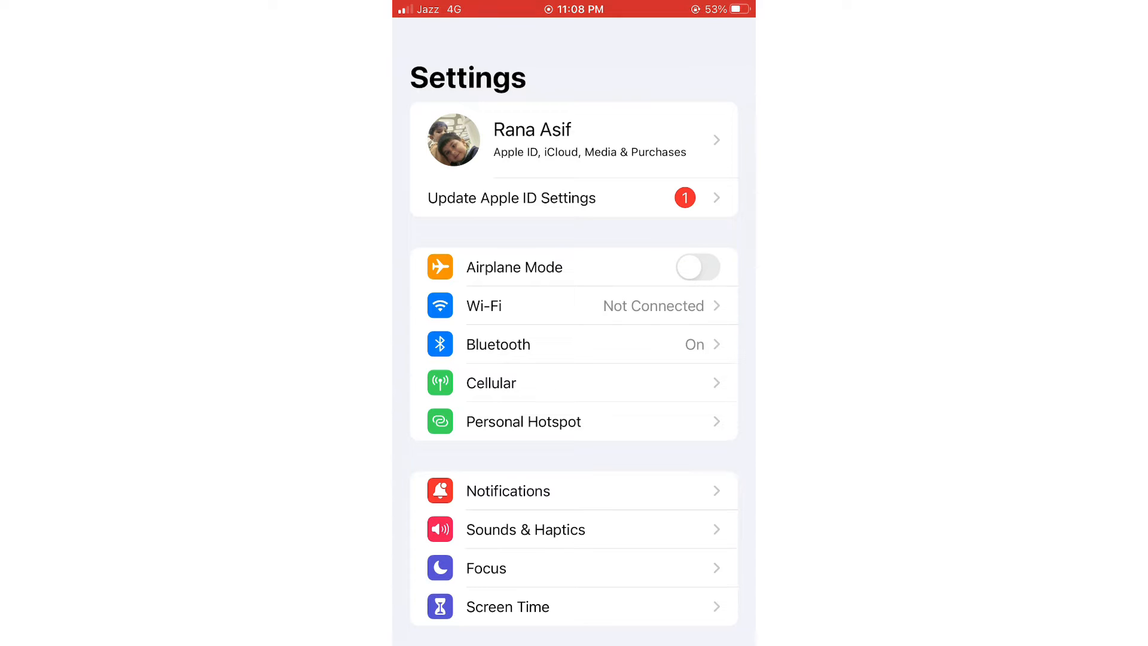
Step: Open the Apple ID page from the banner and skim its options top to bottom
click(574, 138)
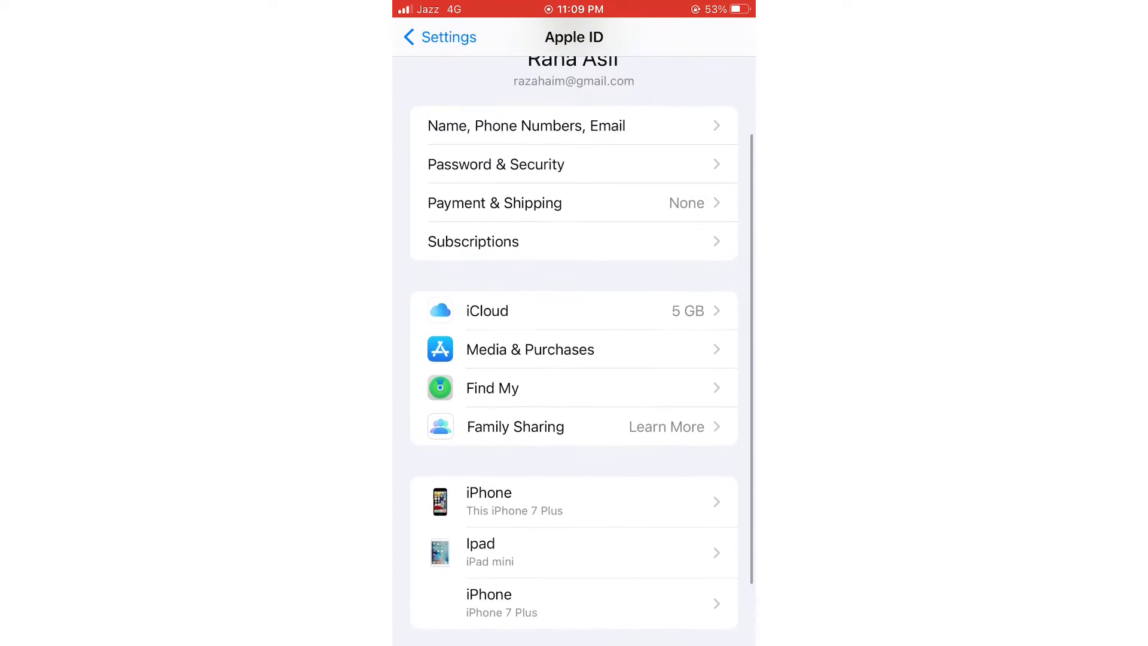
scroll(down, 3)
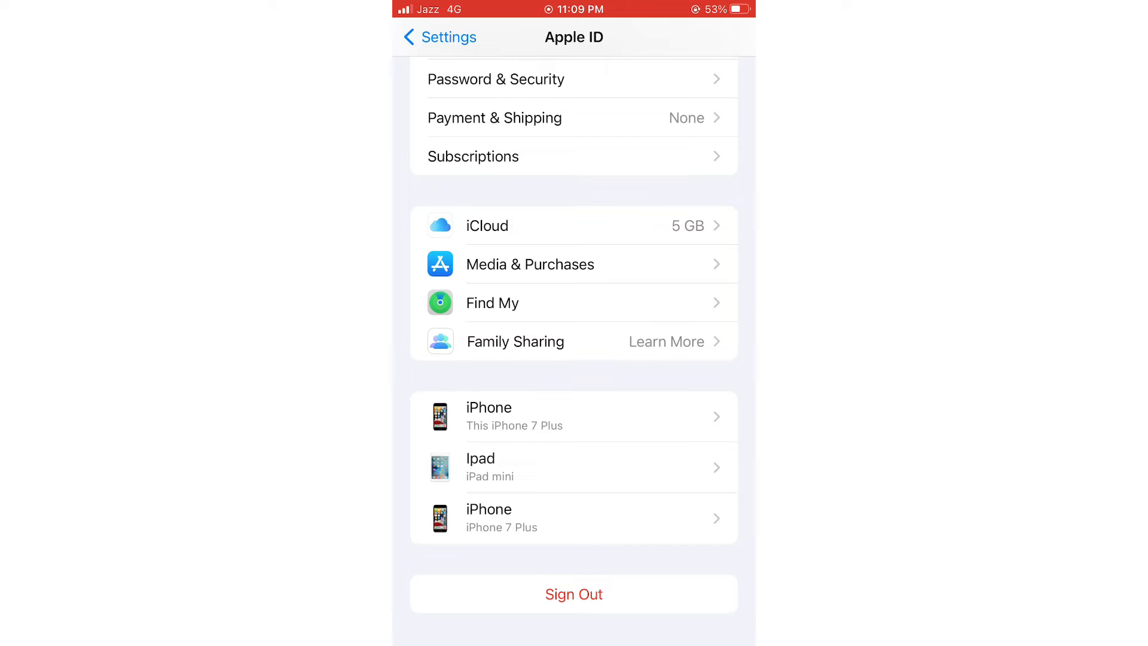
scroll(up, 3)
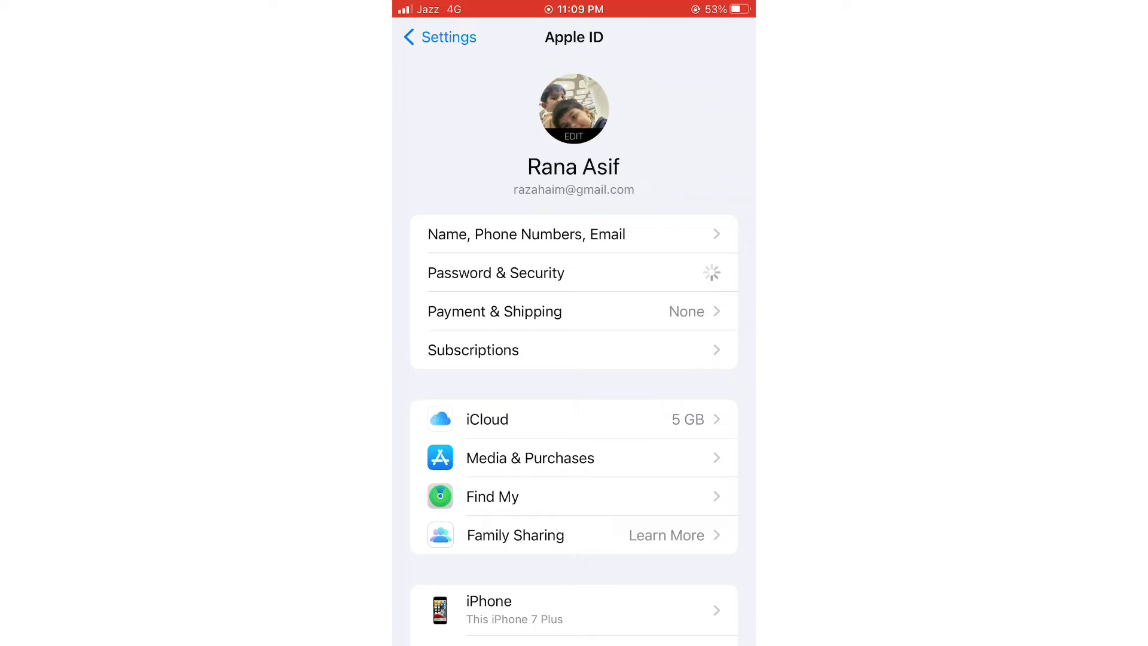
Step: Go into Password & Security and choose Change Password, reaching the passcode prompt
click(495, 273)
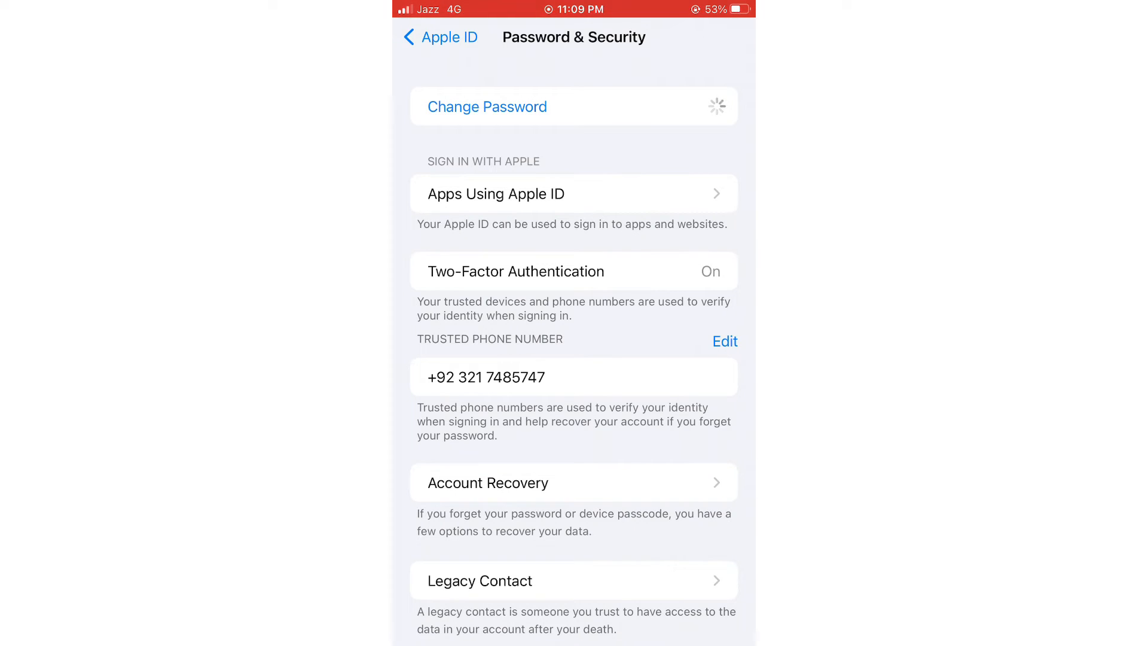
click(487, 106)
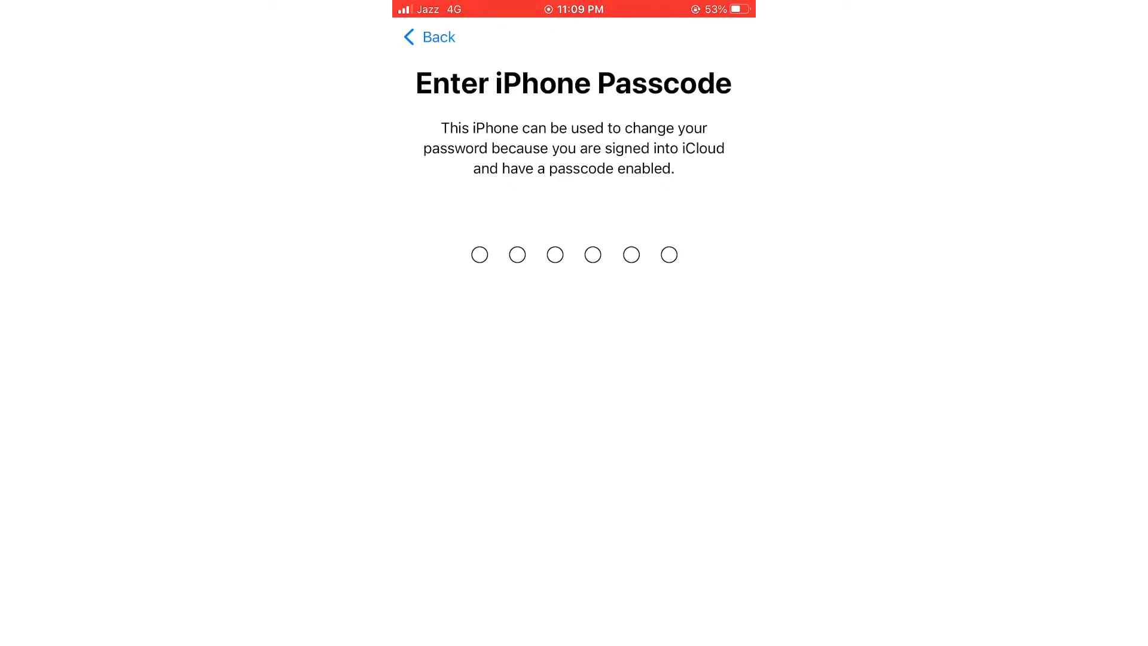
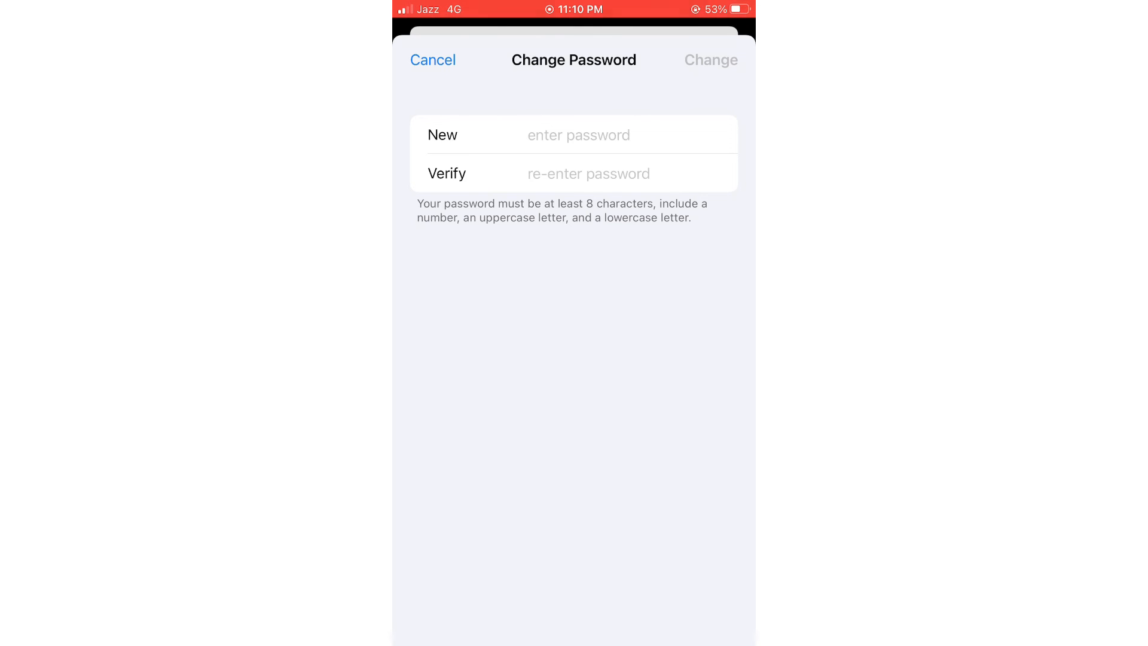
click(431, 60)
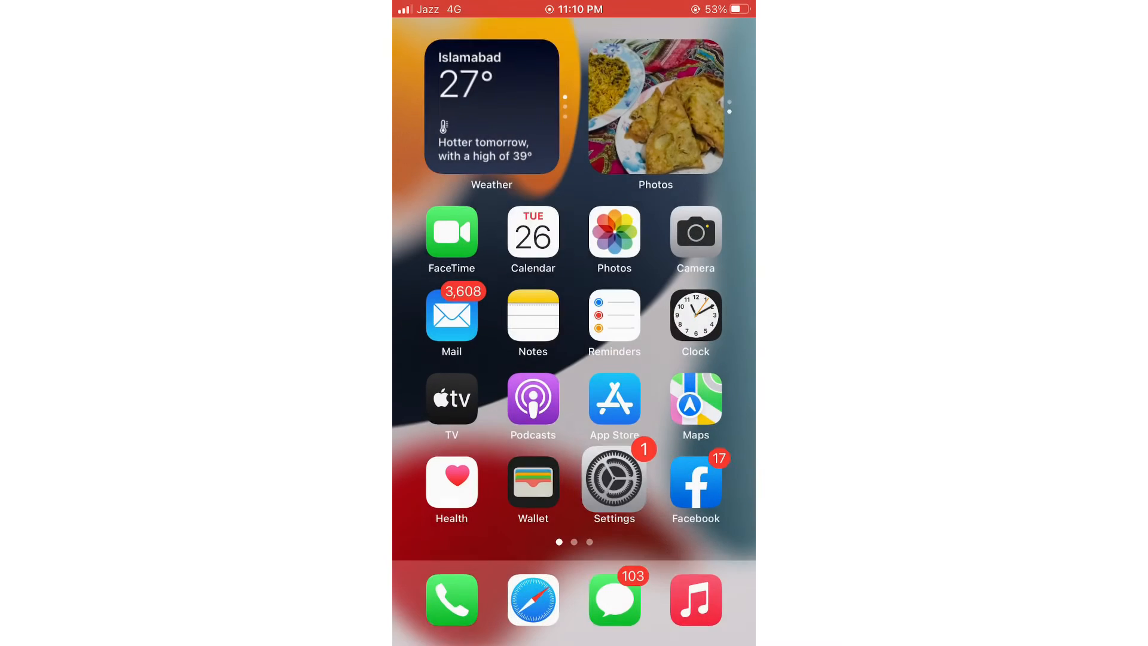